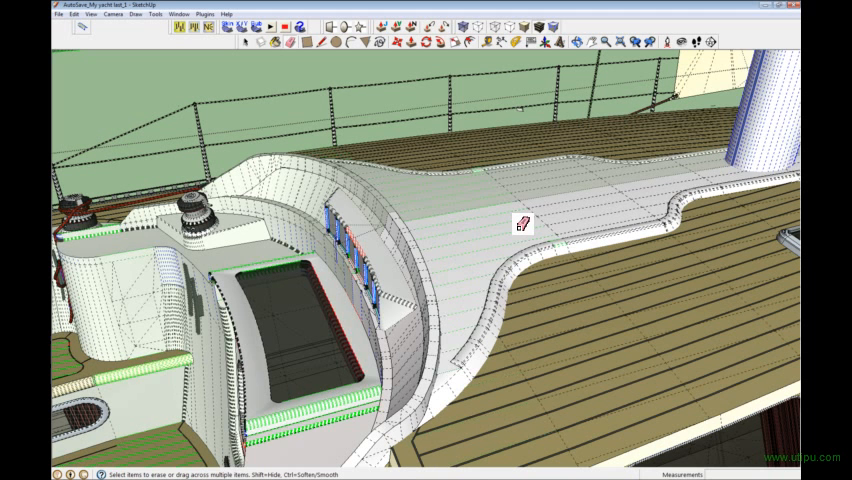
mouse_move(585, 158)
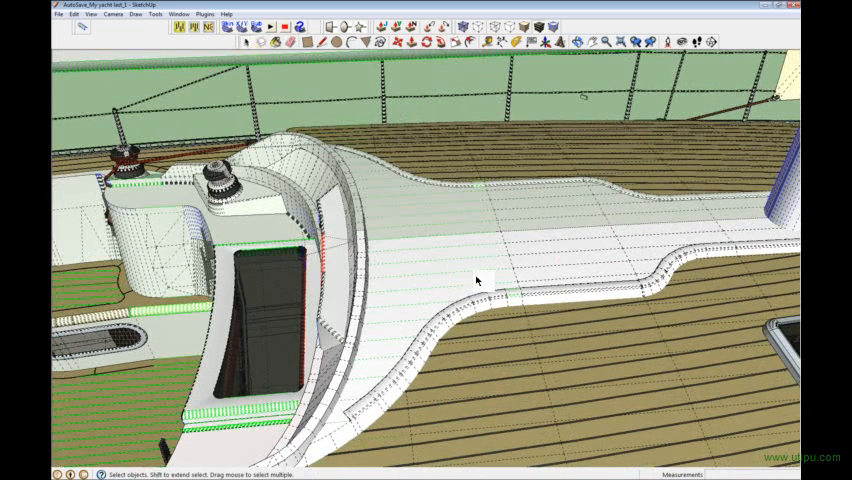
Select the curved deck strip beside the cockpit and apply Intersect Faces With Selection.
left_click(478, 282)
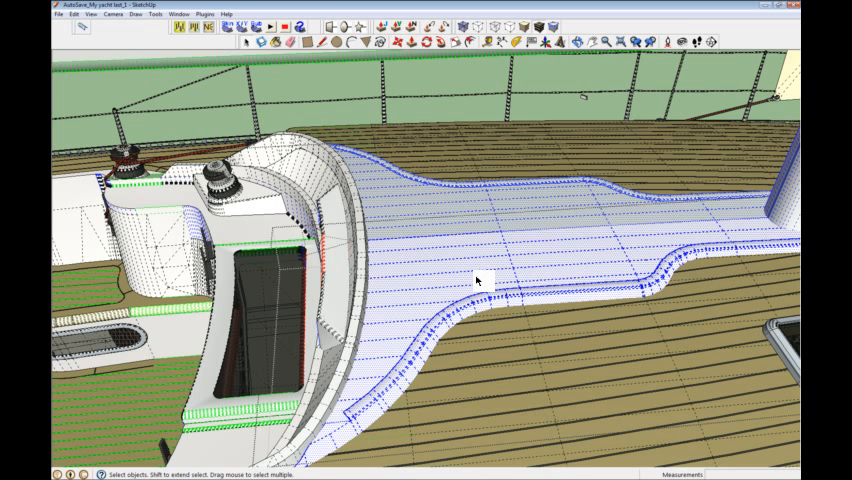
right_click(478, 281)
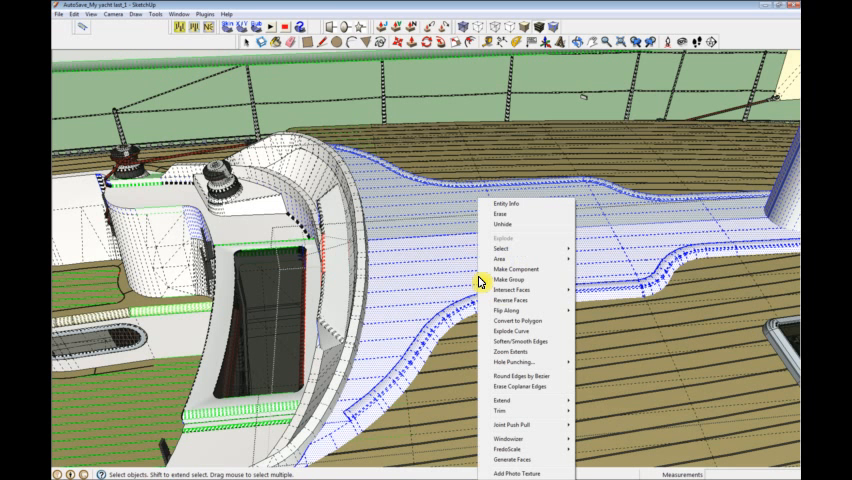
mouse_move(513, 300)
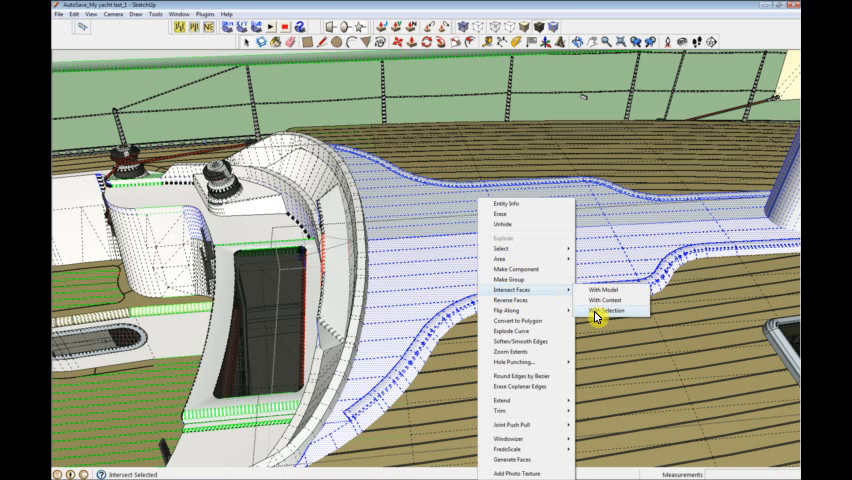
left_click(609, 311)
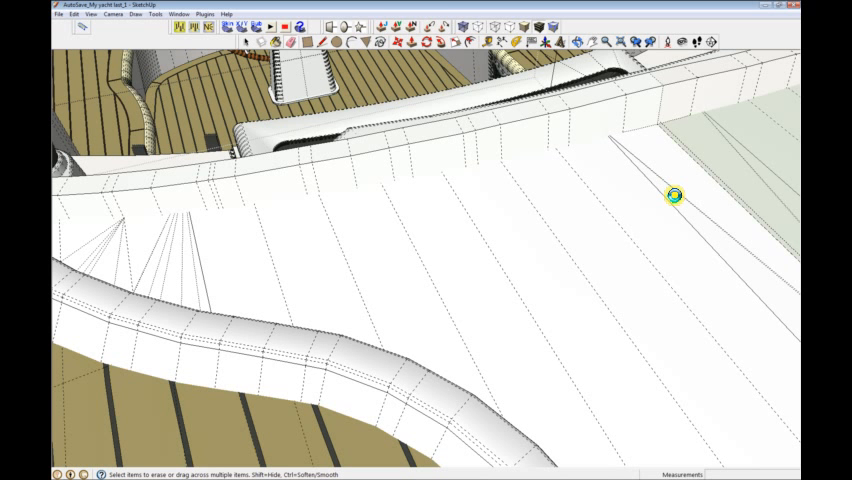
mouse_move(456, 304)
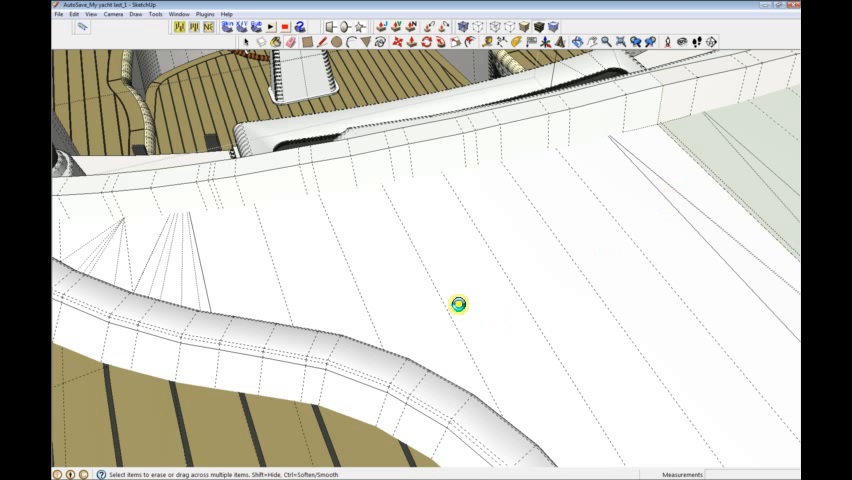